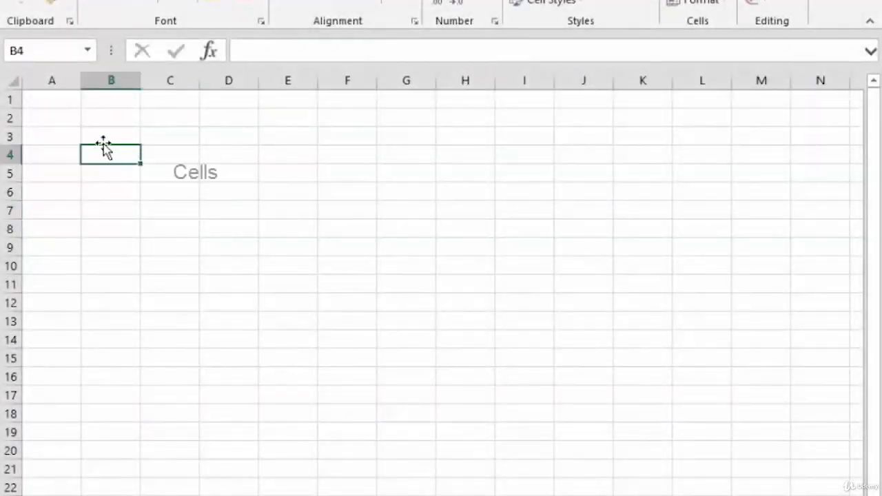
Select a single worksheet cell to illustrate what a cell is
left_click(110, 173)
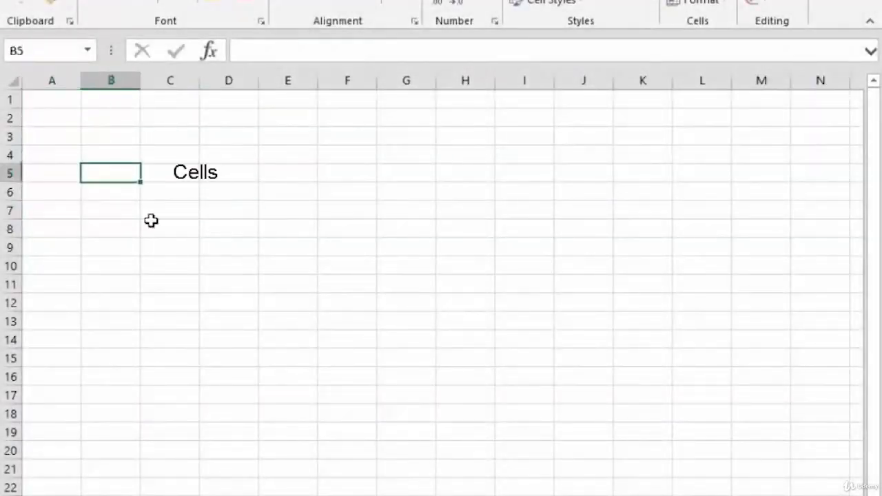
mouse_move(165, 270)
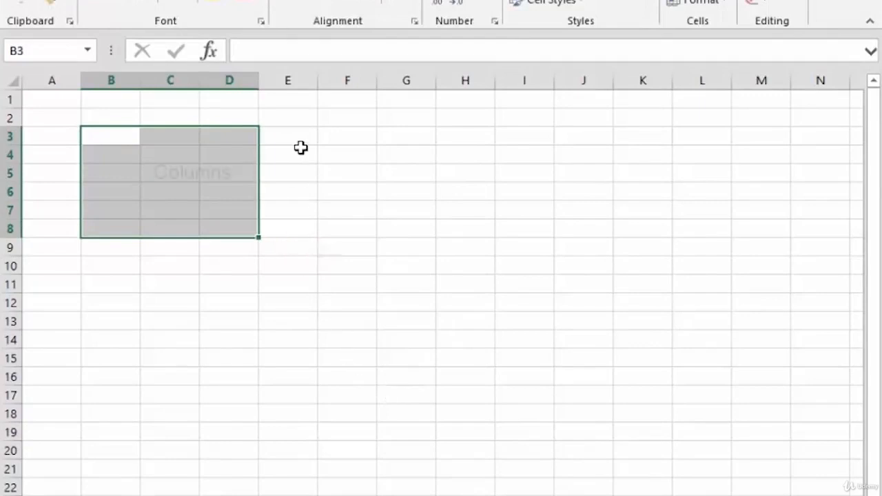
Select all of column E, then all of row 10, then cell E10
left_click(288, 81)
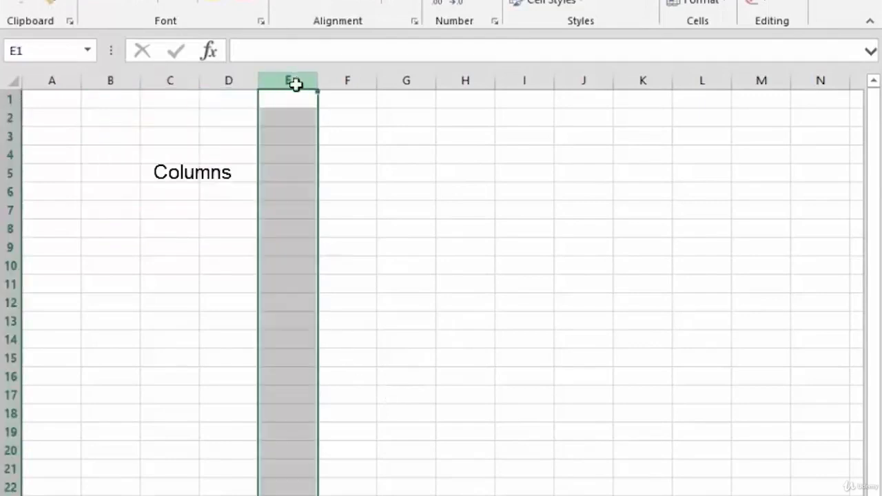
mouse_move(77, 248)
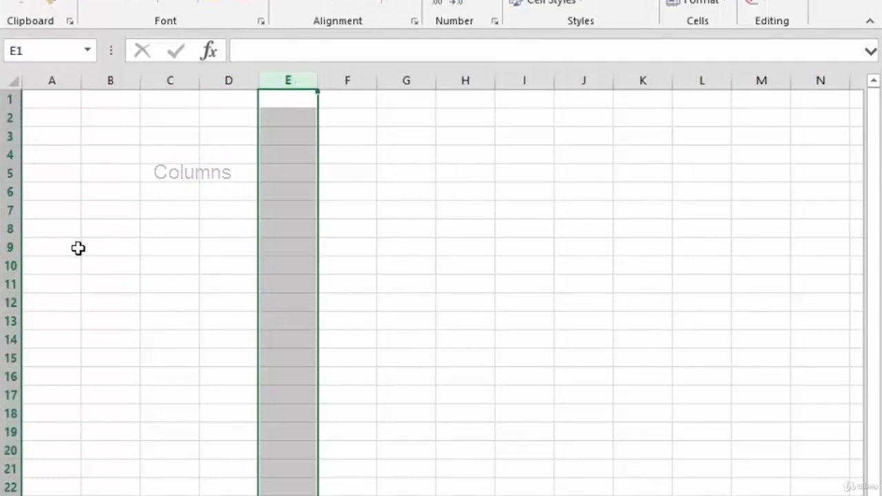
left_click(10, 265)
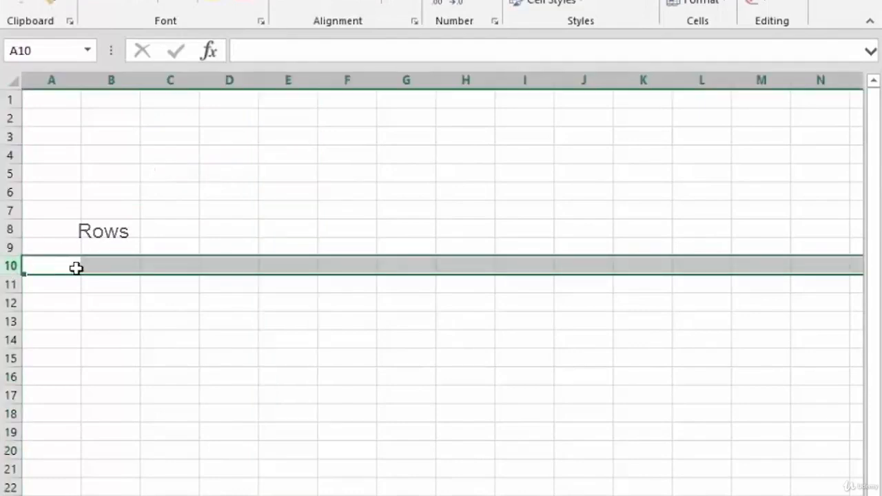
left_click(288, 267)
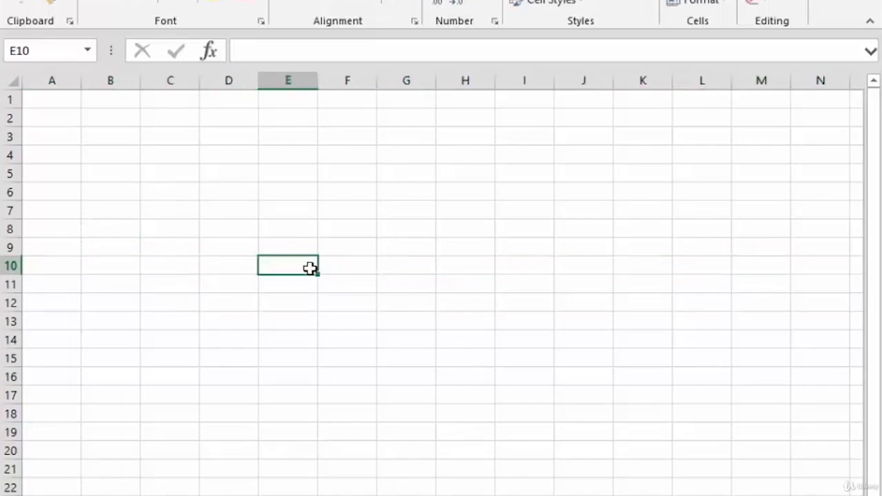
Type 'This is E10' into cell E10 and reselect it
type("This i")
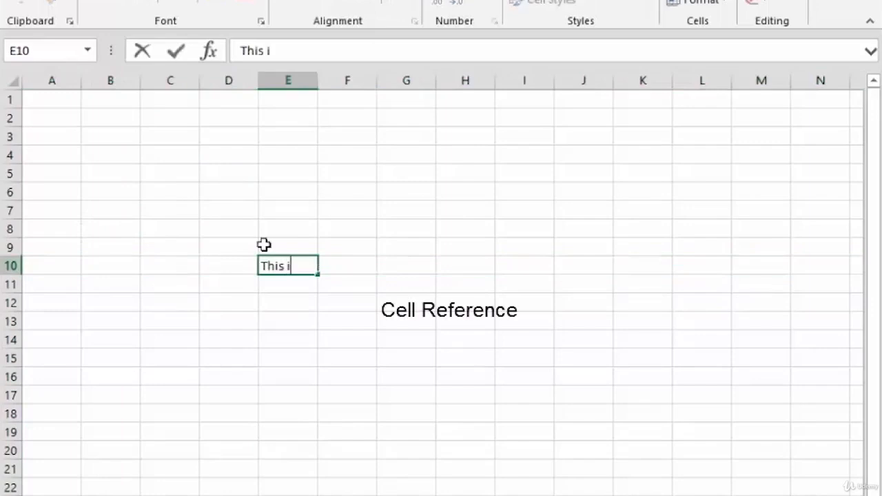
type("s E10")
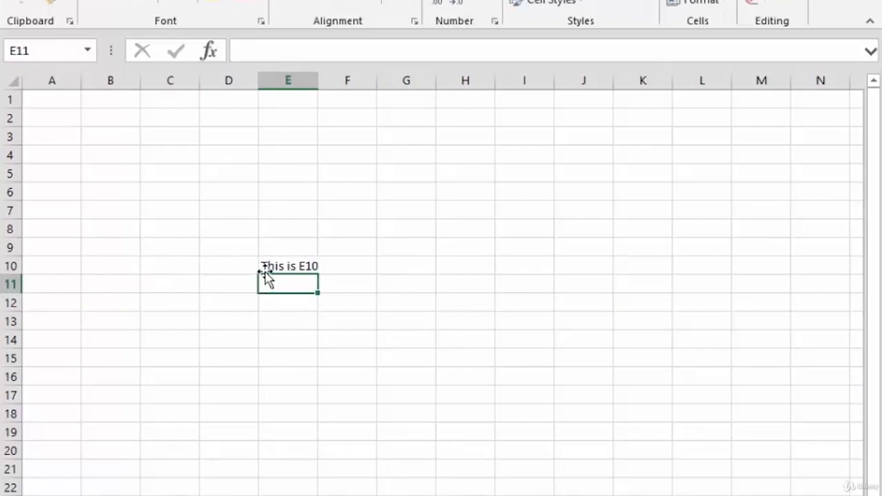
left_click(288, 266)
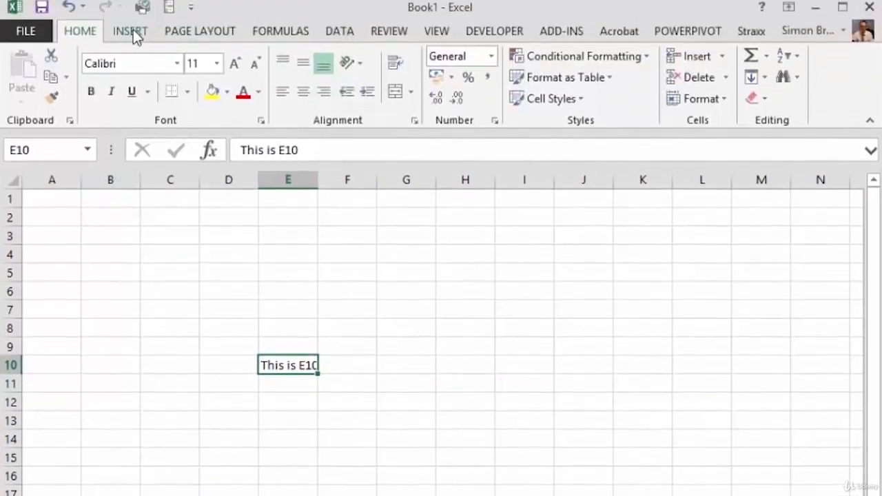
left_click(200, 31)
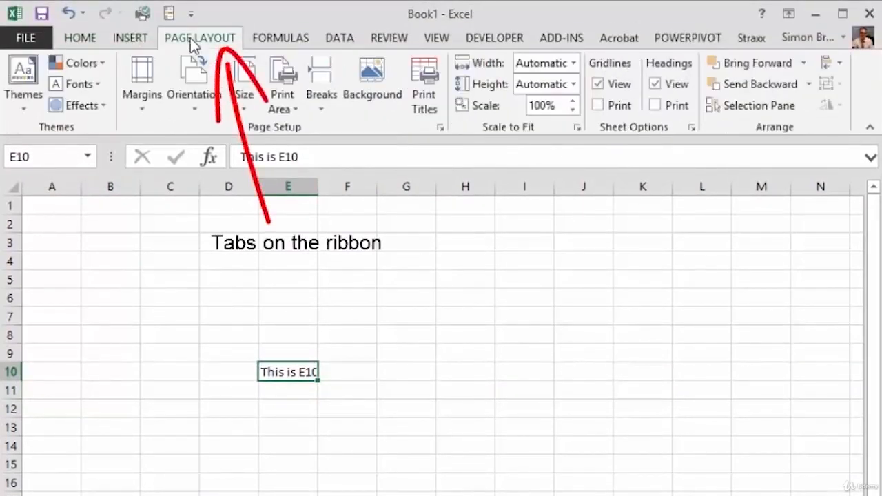
left_click(279, 38)
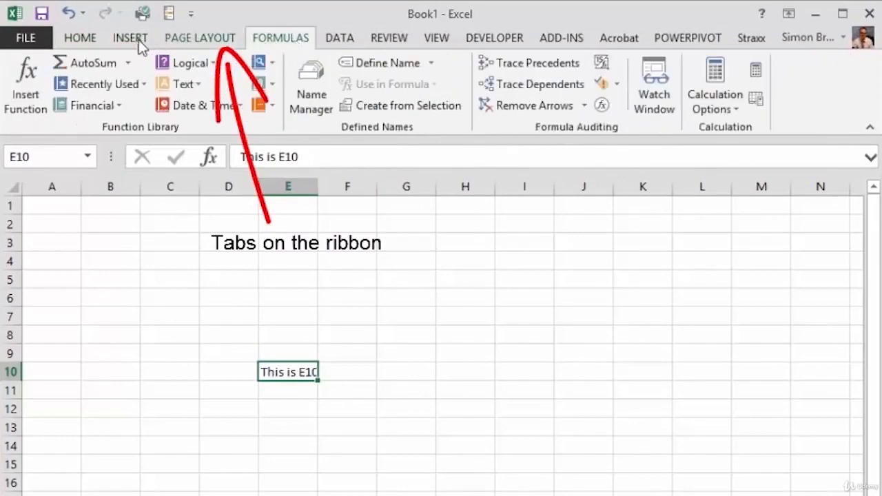
left_click(80, 38)
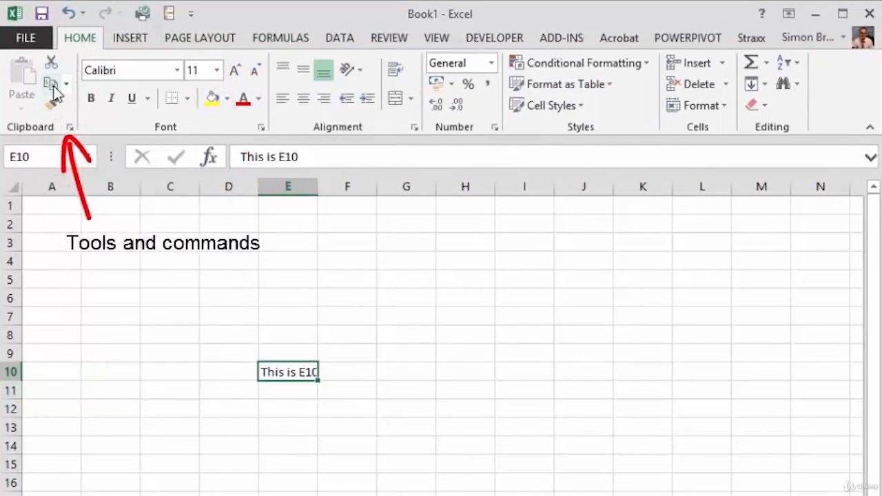
mouse_move(51, 63)
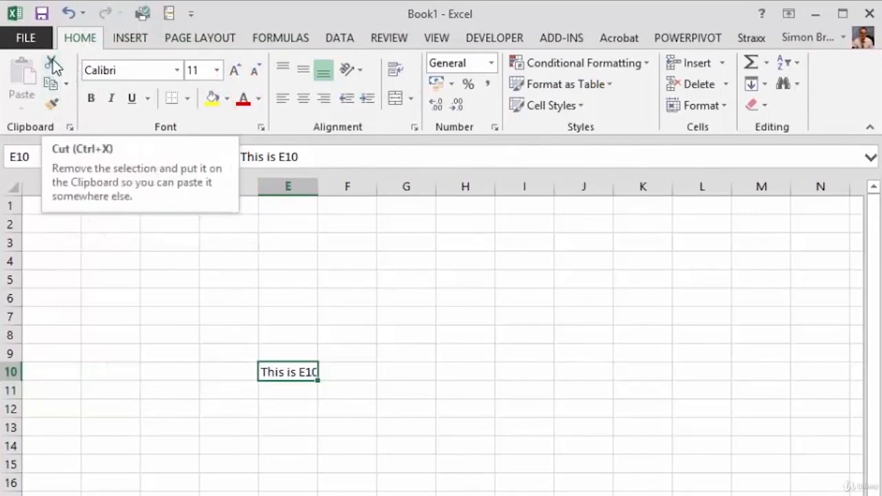